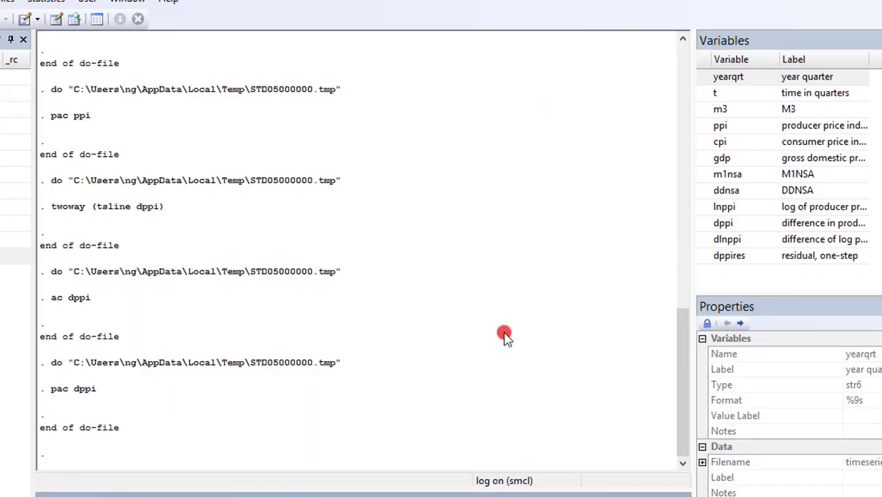
mouse_move(469, 480)
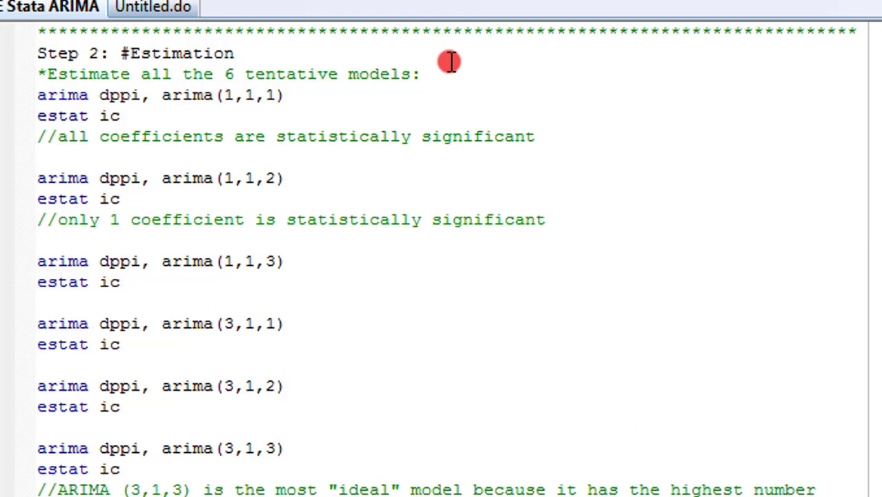
mouse_move(110, 472)
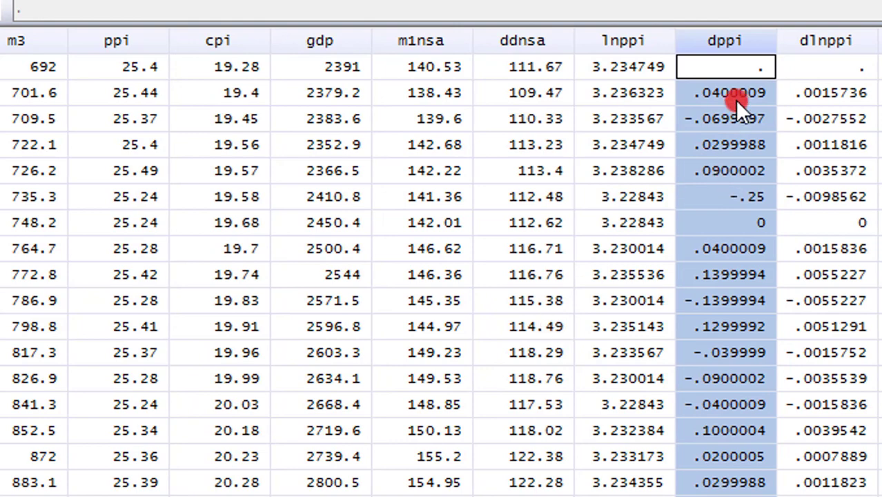
mouse_move(740, 34)
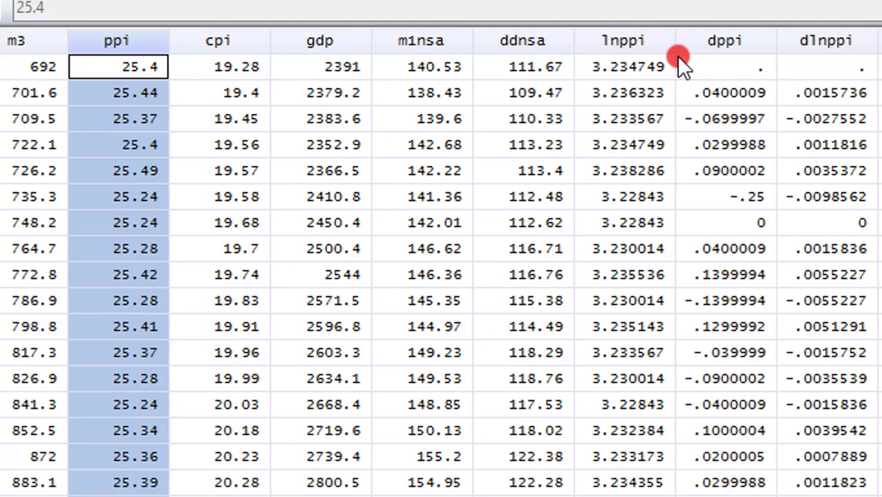
Step: Show the dataset in the Data Browser with dppi alongside m3, ppi, cpi, gdp, lnppi and dlnppi
left_click(727, 69)
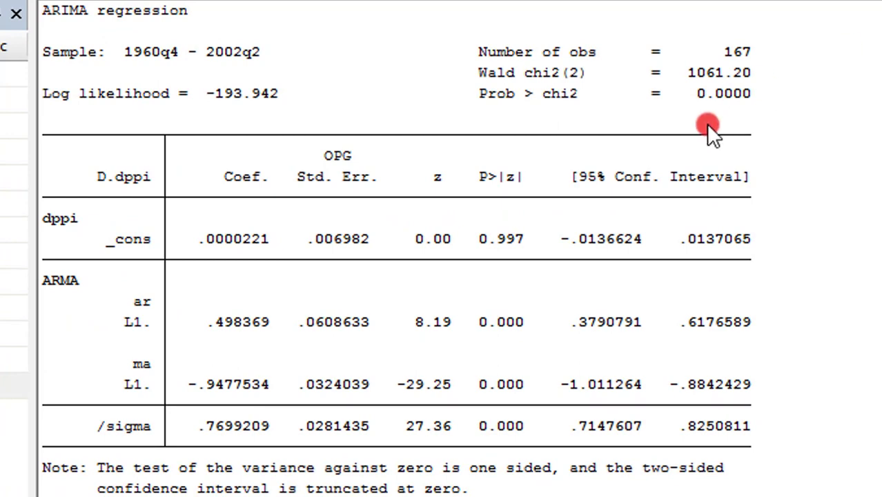
mouse_move(798, 338)
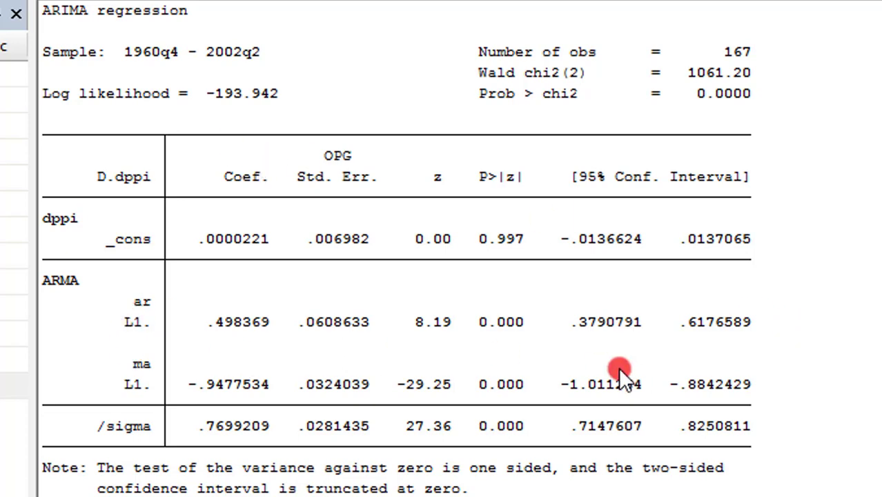
mouse_move(505, 370)
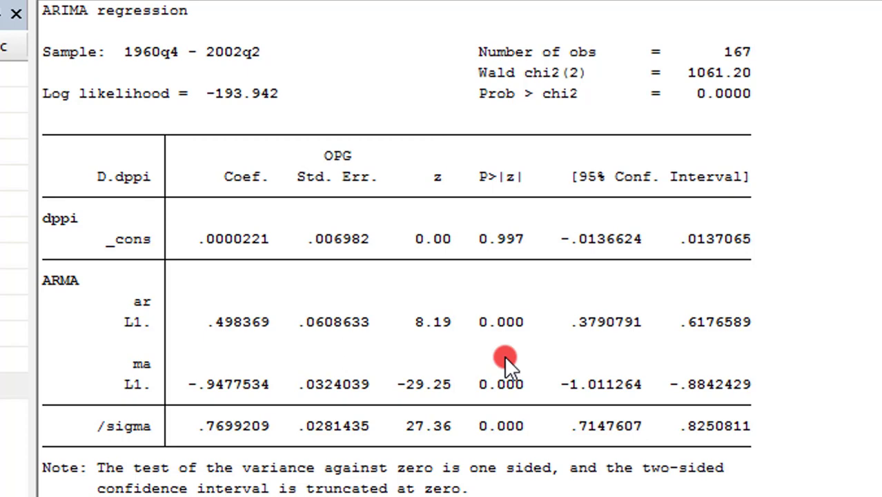
mouse_move(214, 303)
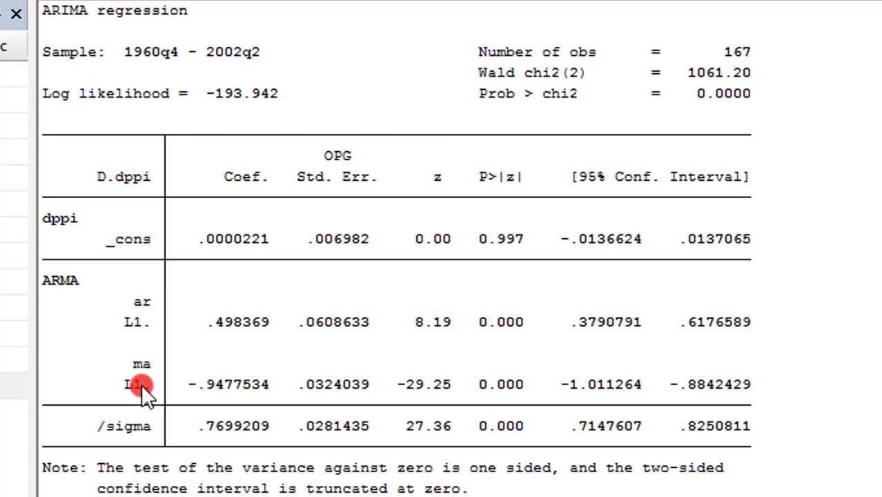
mouse_move(168, 388)
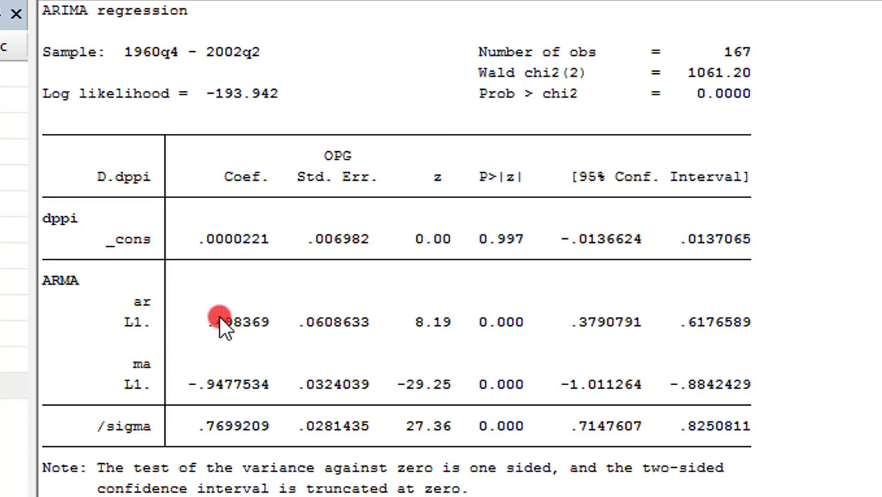
mouse_move(154, 250)
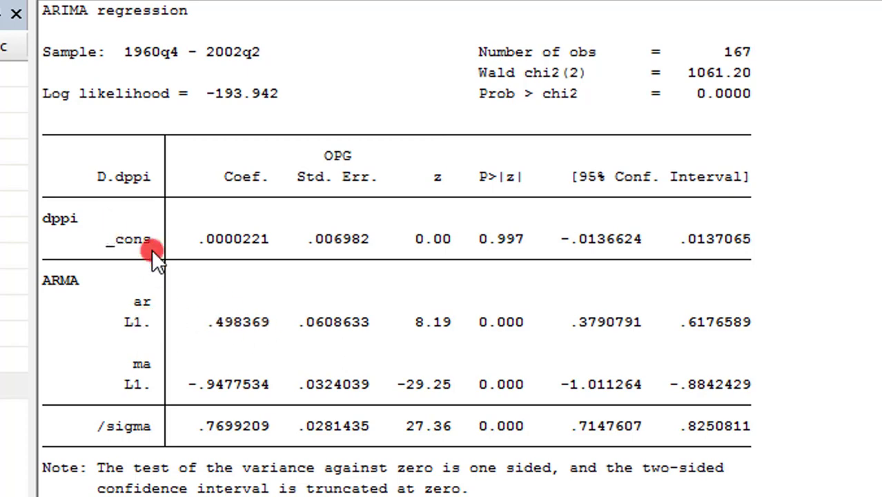
mouse_move(239, 331)
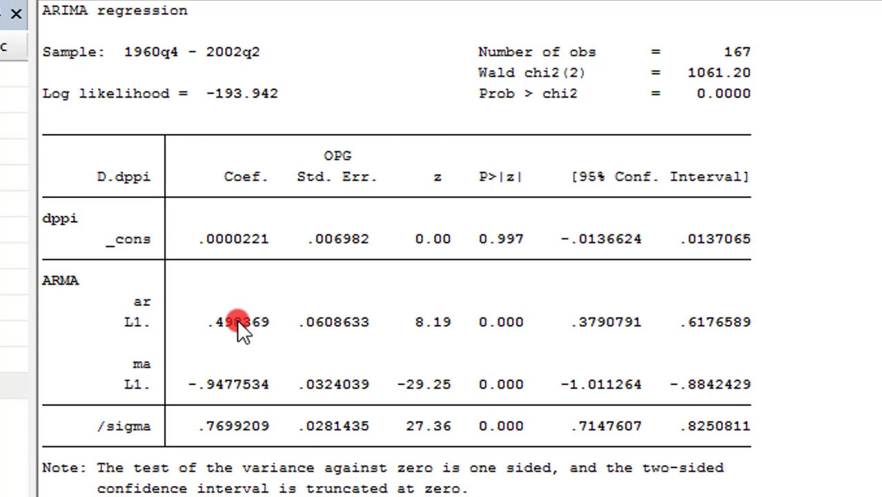
mouse_move(138, 331)
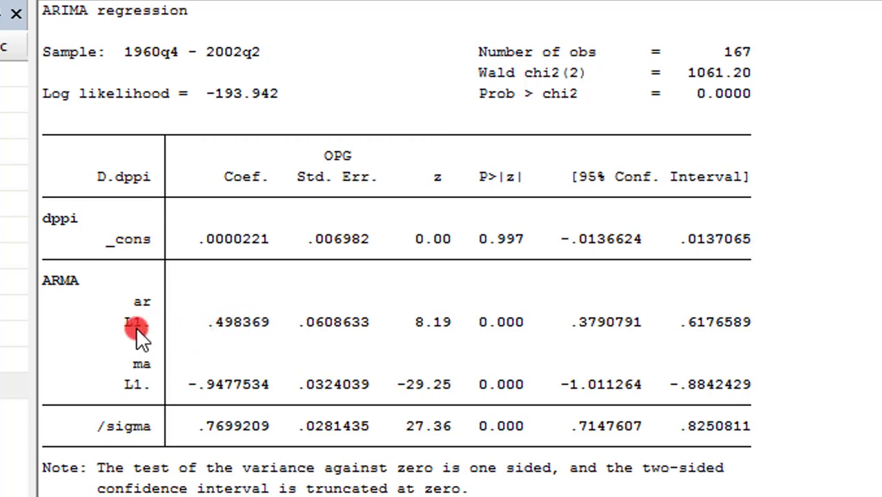
mouse_move(171, 201)
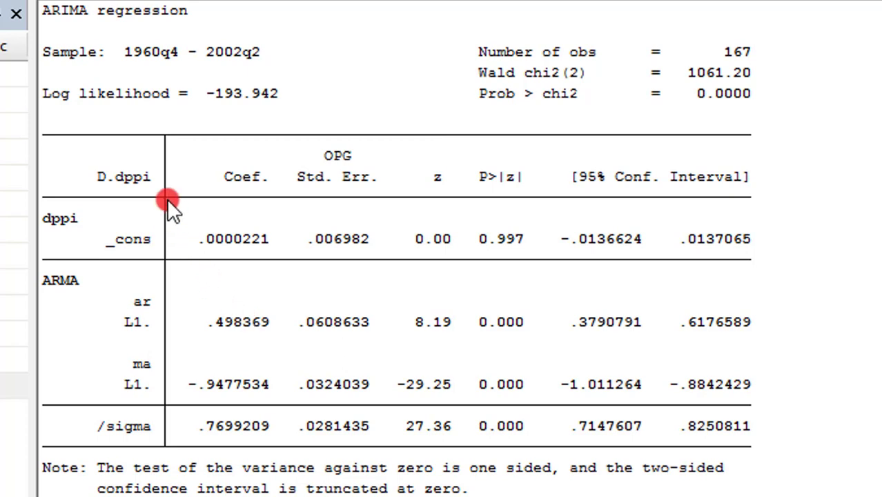
mouse_move(504, 335)
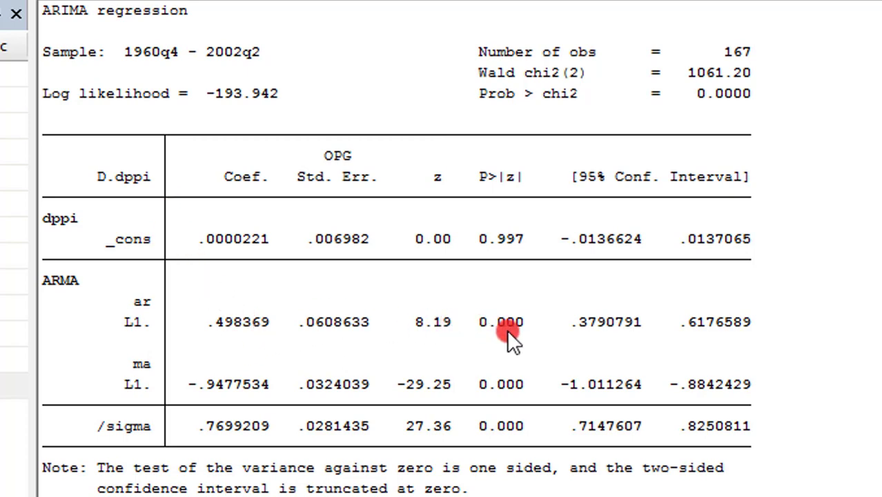
mouse_move(124, 388)
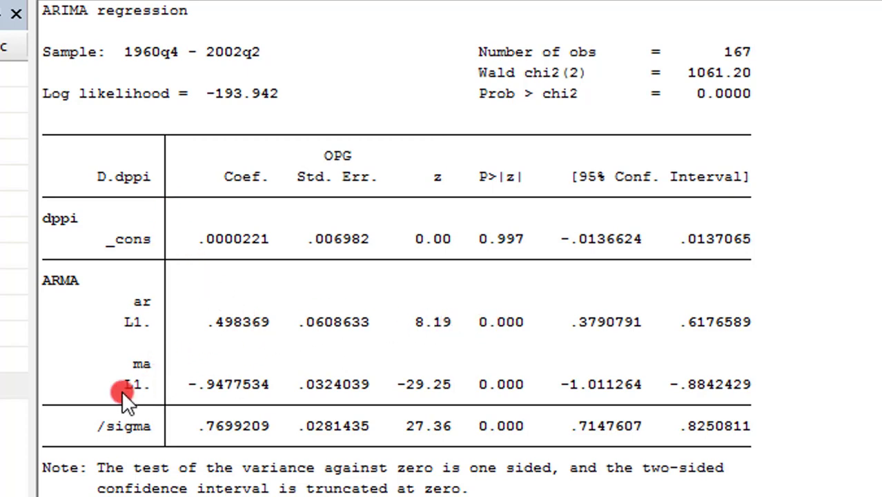
mouse_move(421, 411)
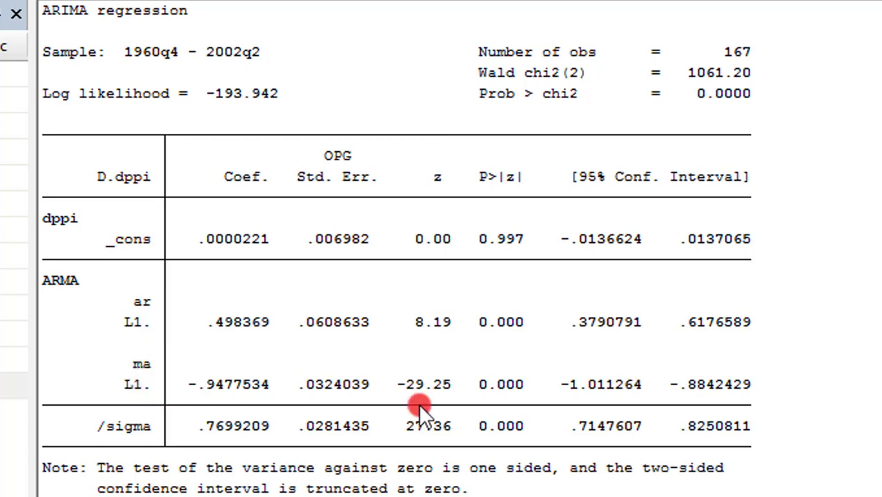
mouse_move(218, 415)
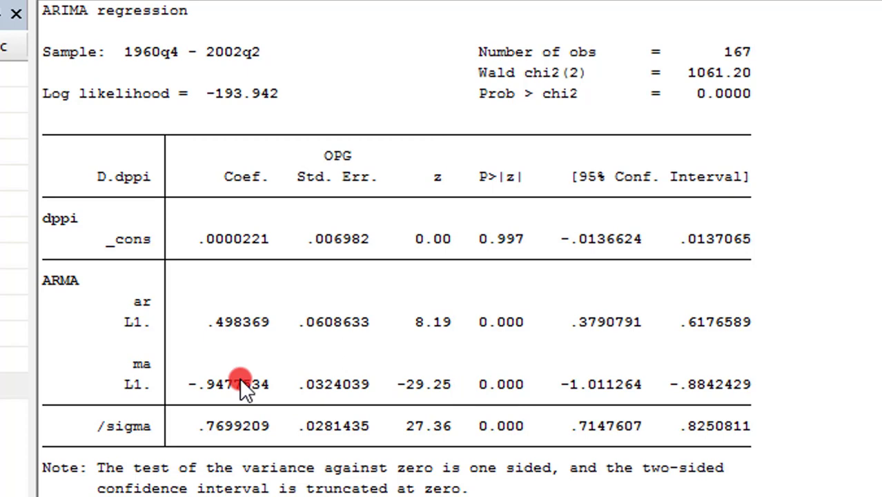
mouse_move(168, 193)
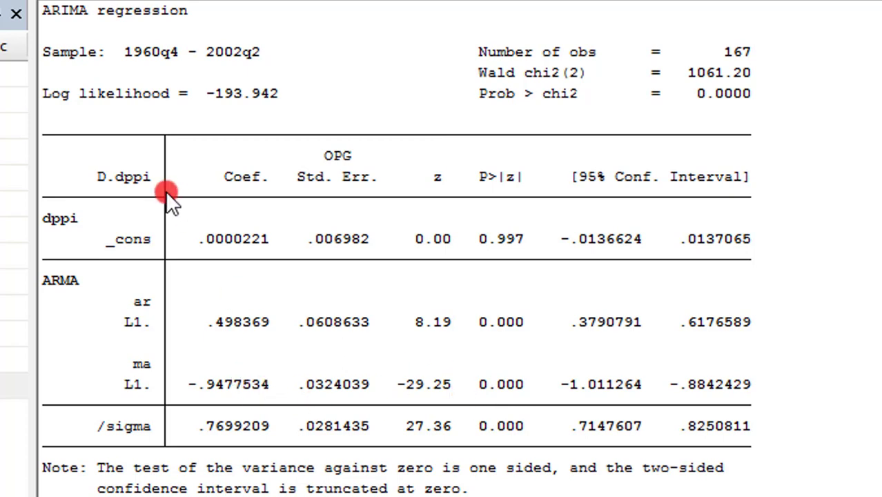
mouse_move(524, 387)
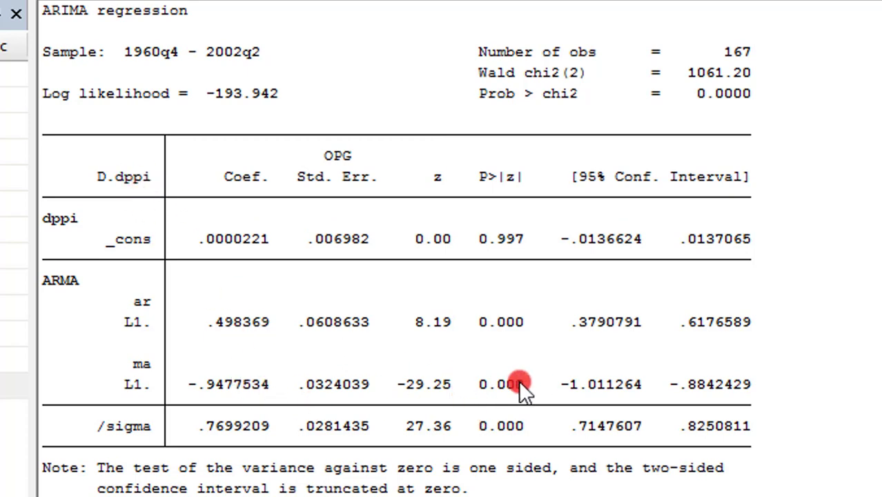
mouse_move(199, 384)
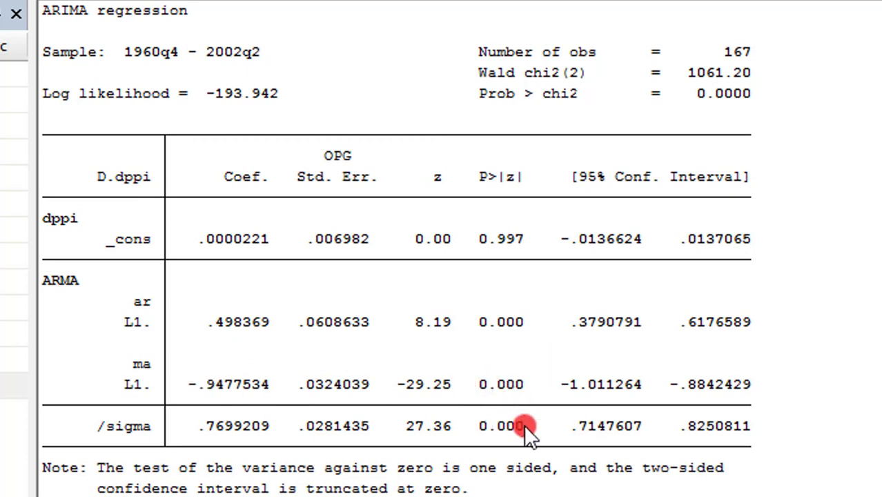
mouse_move(502, 389)
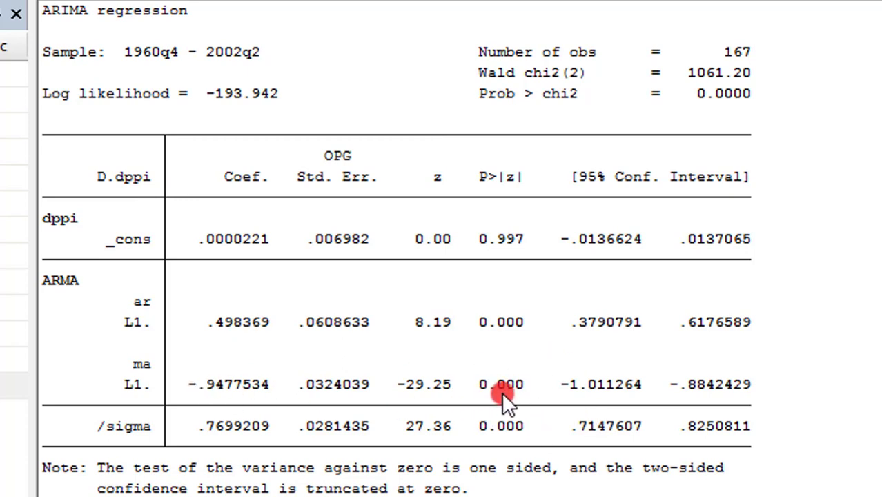
mouse_move(153, 412)
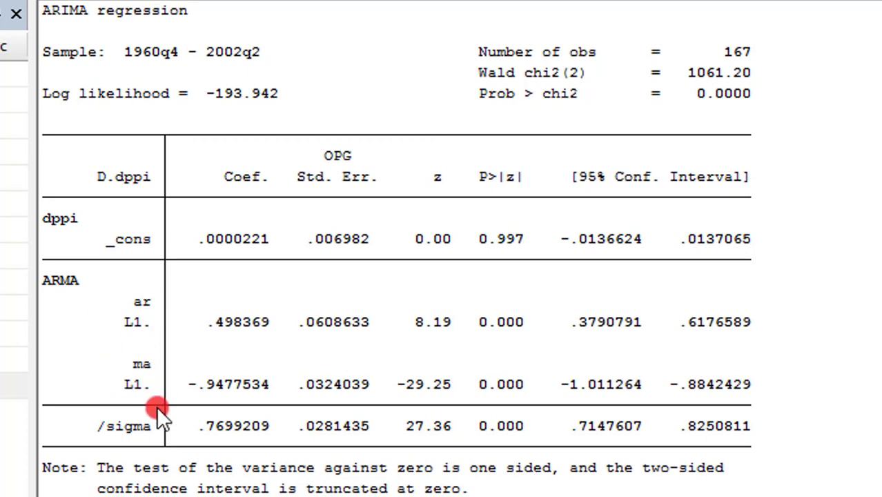
mouse_move(292, 425)
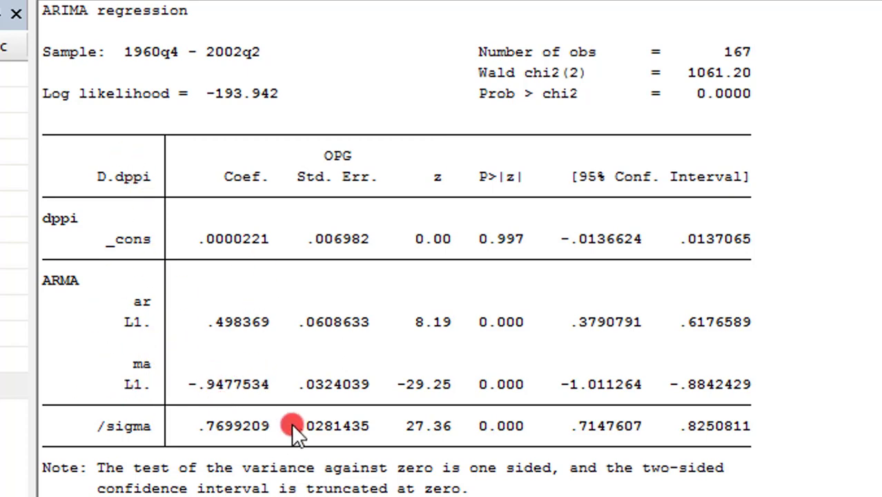
Step: Bring the arima(1,1,2) regression table for dppi into view and read its P>|z| significance column
scroll("down", 3)
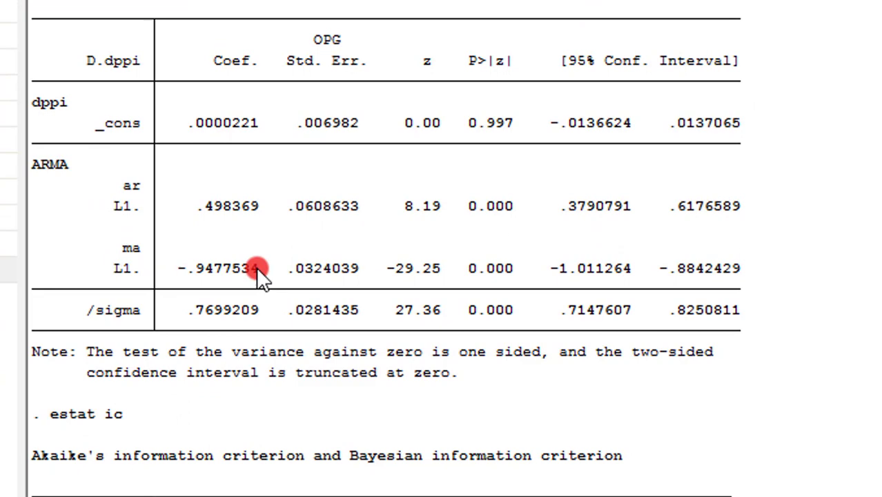
scroll("down", 3)
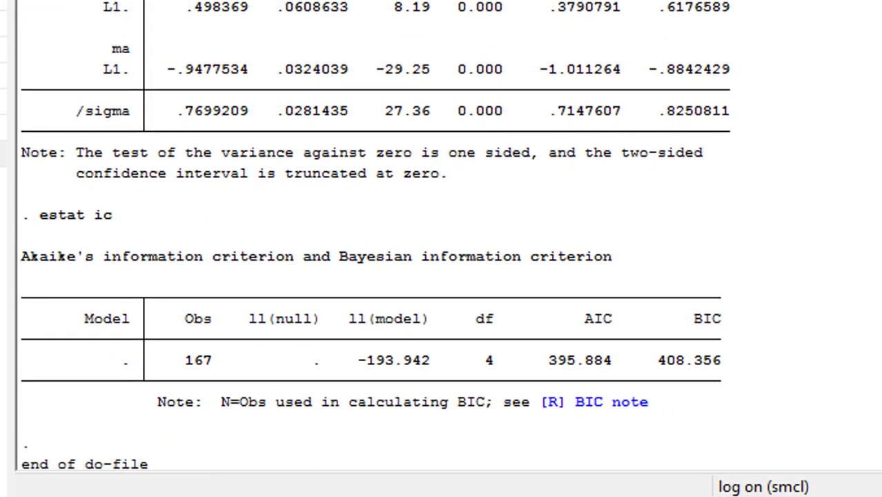
scroll("down", 3)
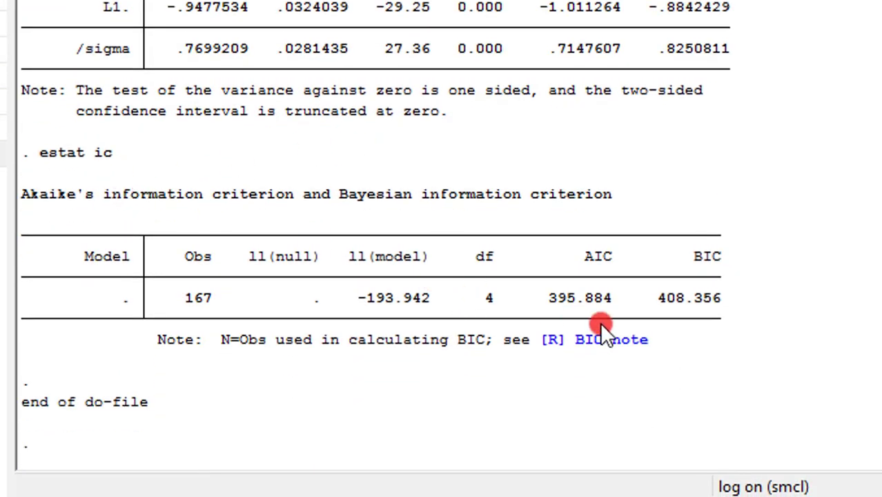
mouse_move(626, 265)
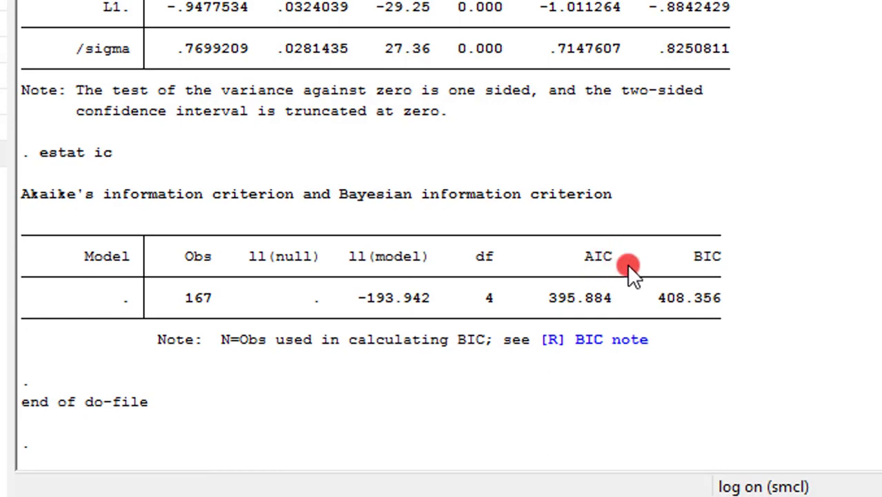
mouse_move(705, 307)
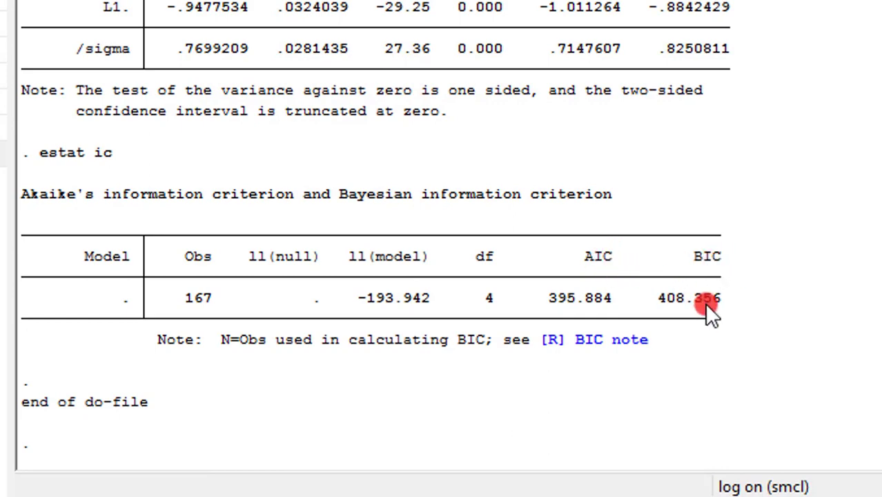
mouse_move(740, 307)
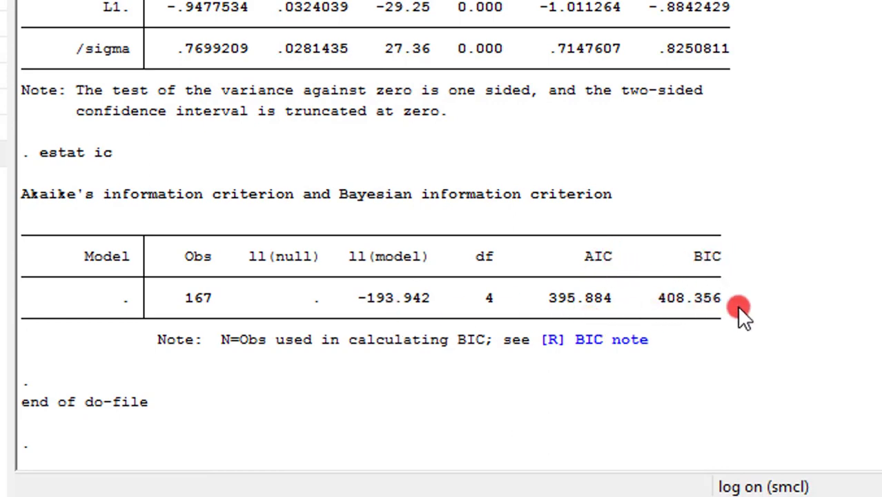
left_click(159, 3)
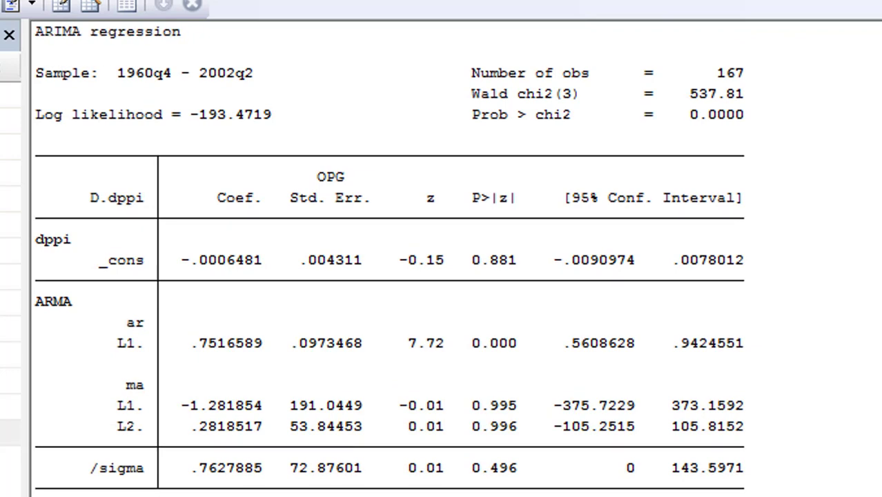
left_click(131, 335)
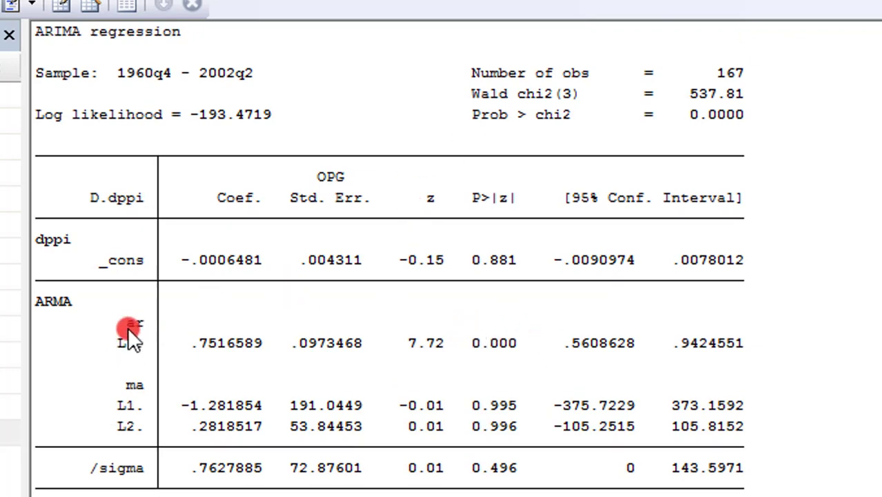
mouse_move(536, 336)
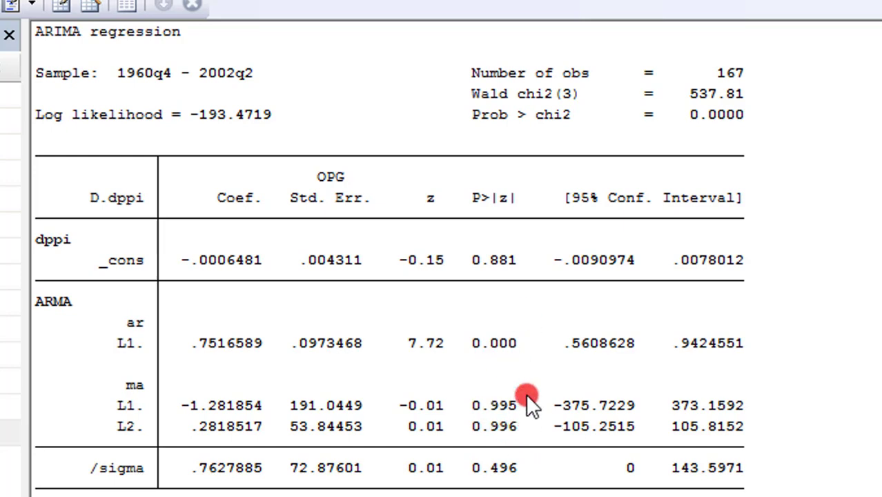
scroll("down", 3)
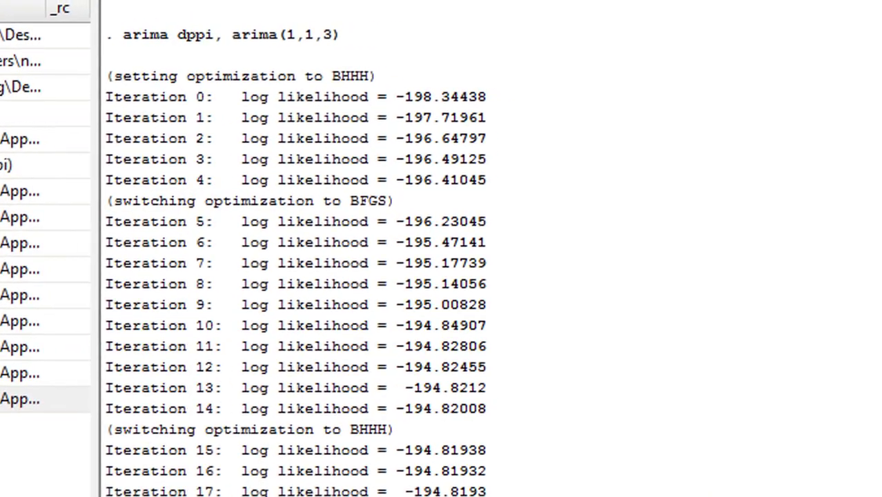
Step: Bring the arima(1,1,3) output and its estat ic table (AIC 401.6386, BIC 420.3465) into view
left_click(64, 37)
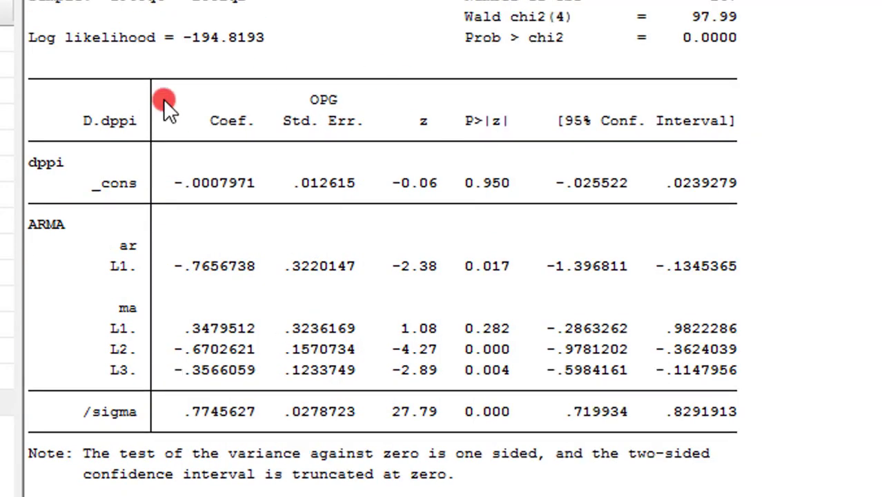
mouse_move(129, 275)
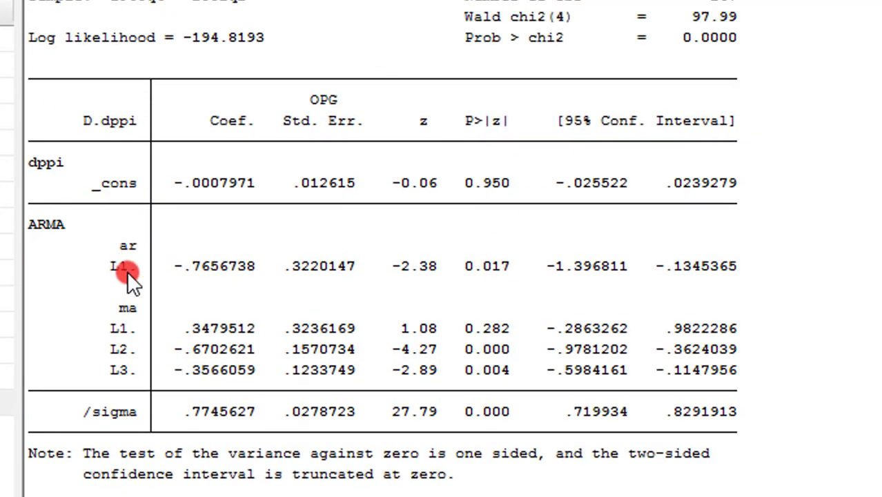
mouse_move(508, 282)
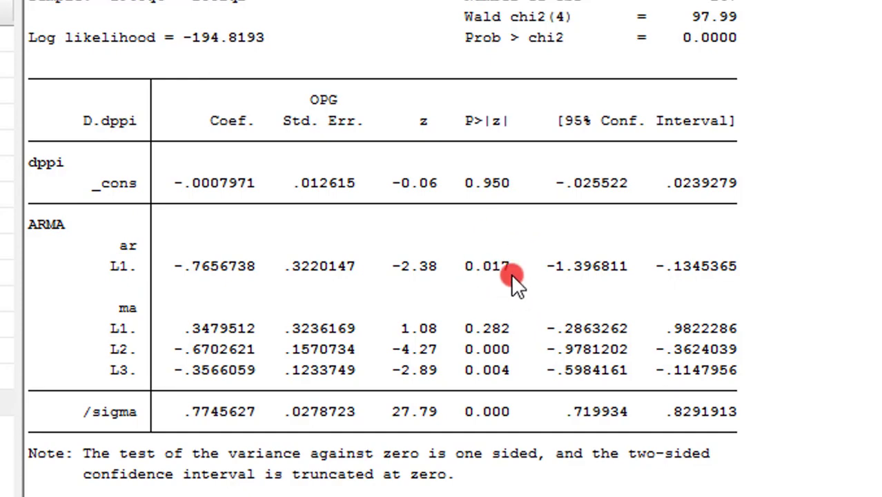
mouse_move(508, 348)
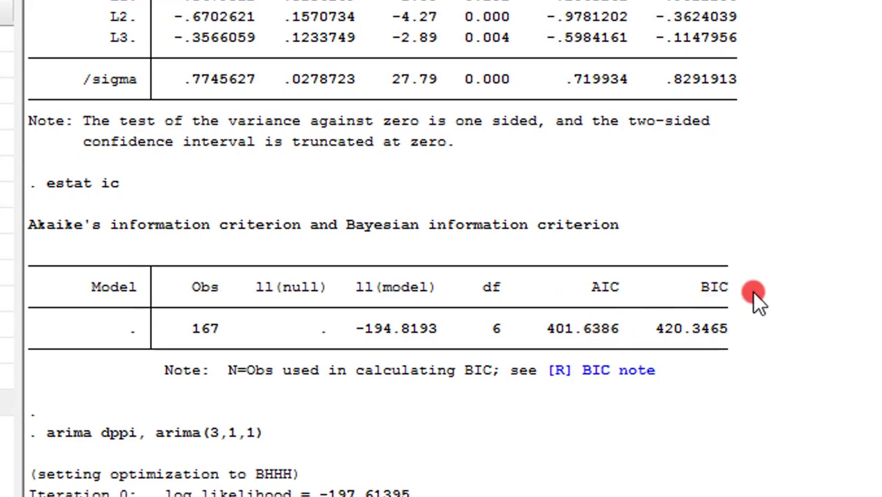
mouse_move(220, 433)
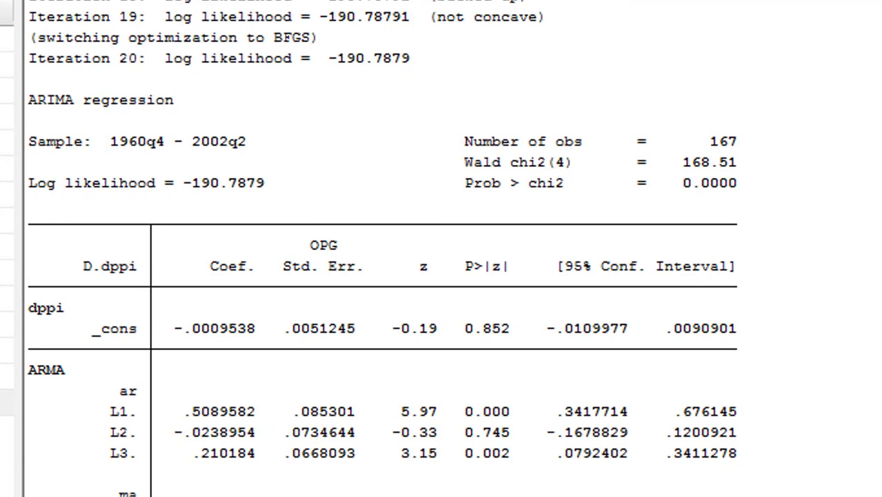
Step: Bring the arima(3,1,1) output and its estat ic table (AIC 393.5758, BIC 412.2838) into view
scroll("down", 3)
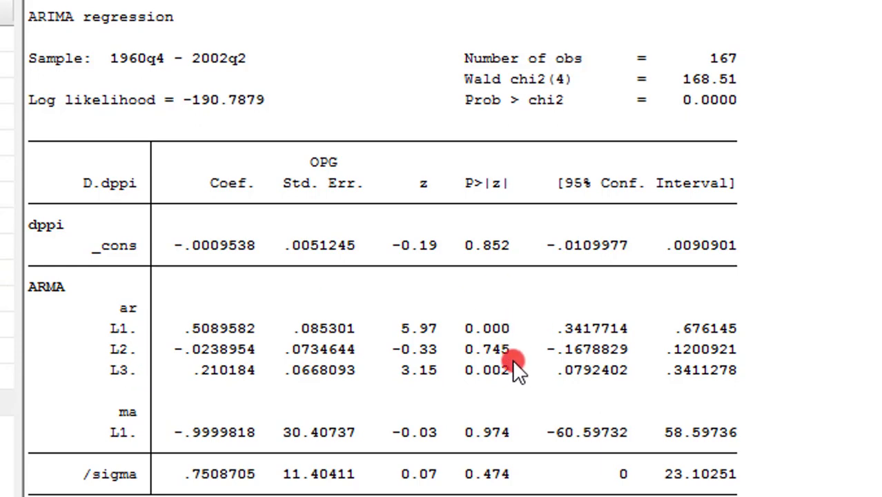
mouse_move(119, 444)
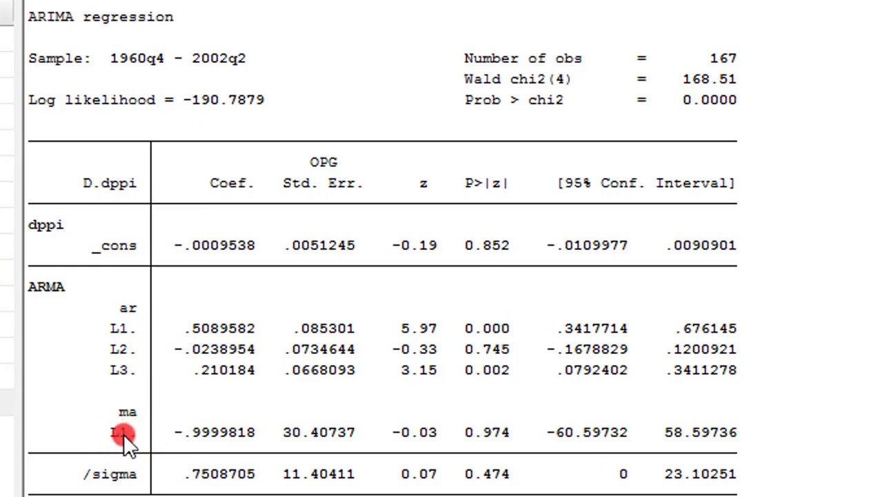
scroll("down", 3)
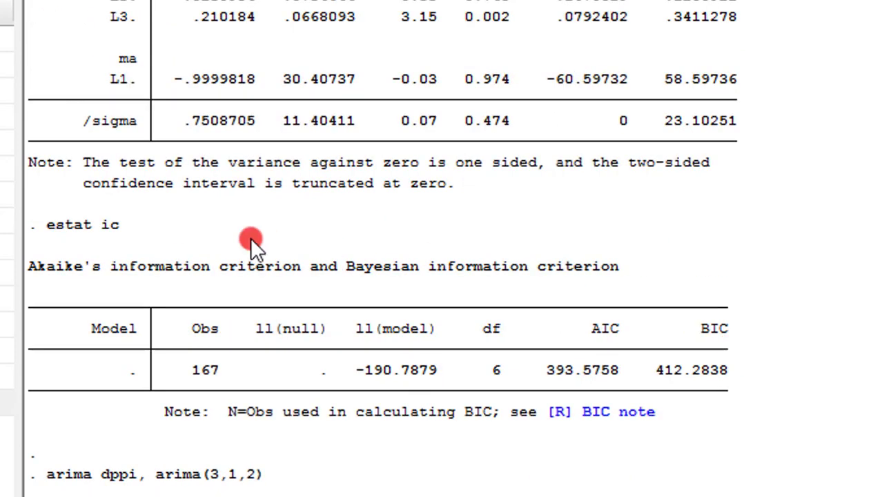
mouse_move(726, 353)
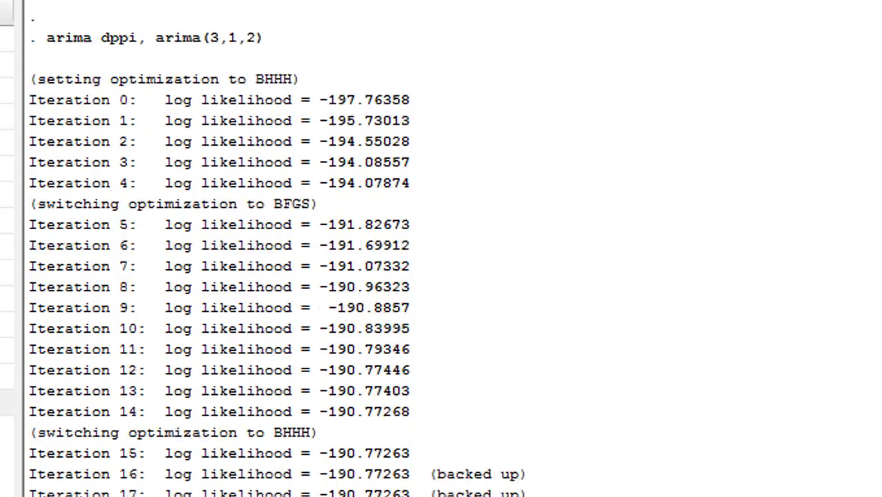
Step: Bring the arima(3,1,2) output and its estat ic table (AIC 393.5452) into view
scroll("down", 3)
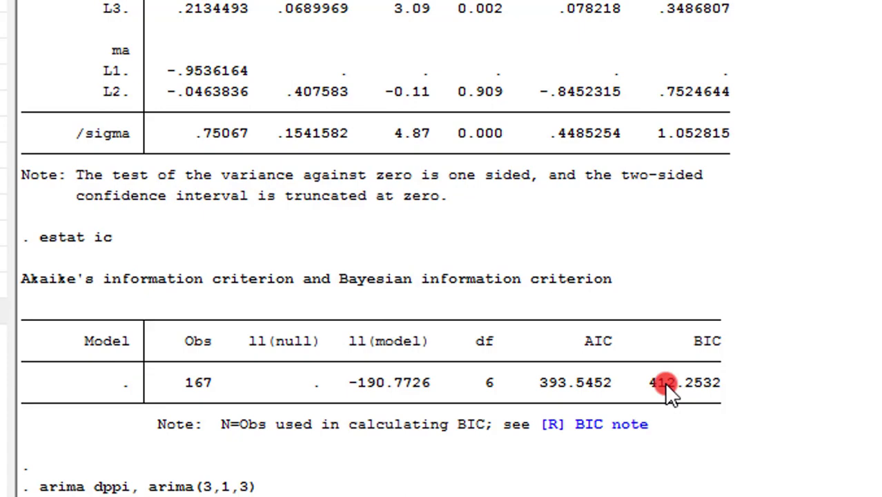
mouse_move(669, 383)
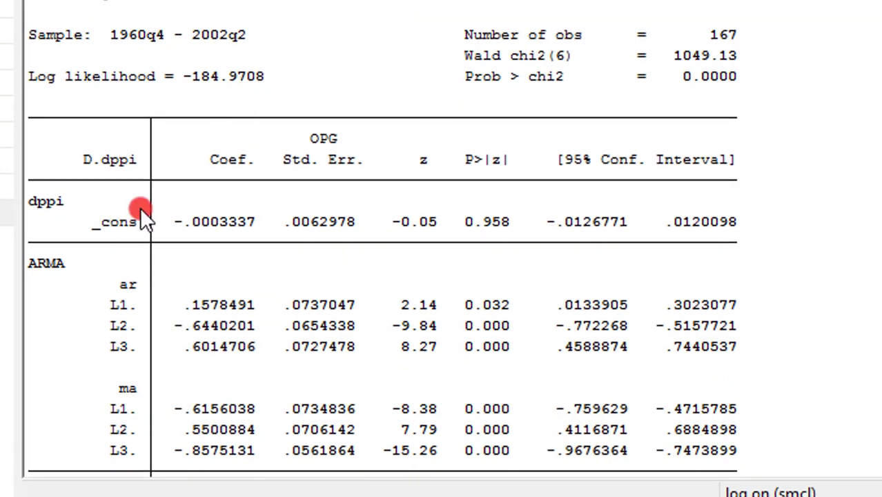
mouse_move(127, 347)
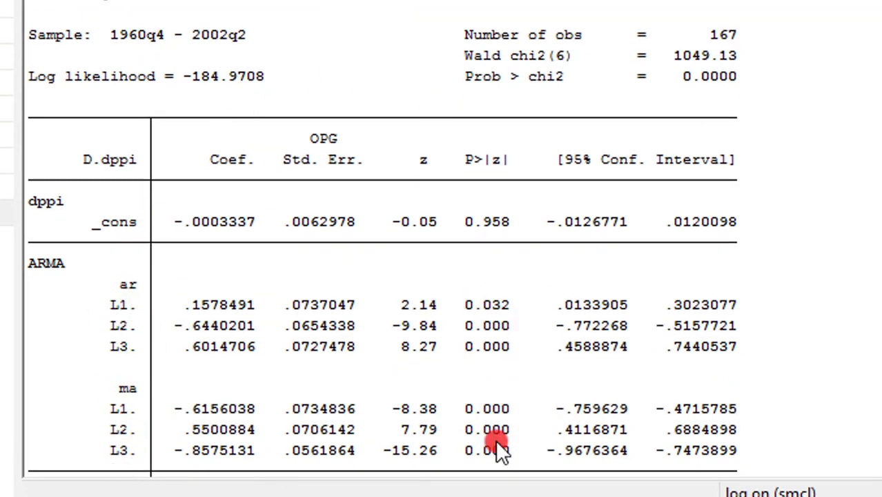
mouse_move(511, 314)
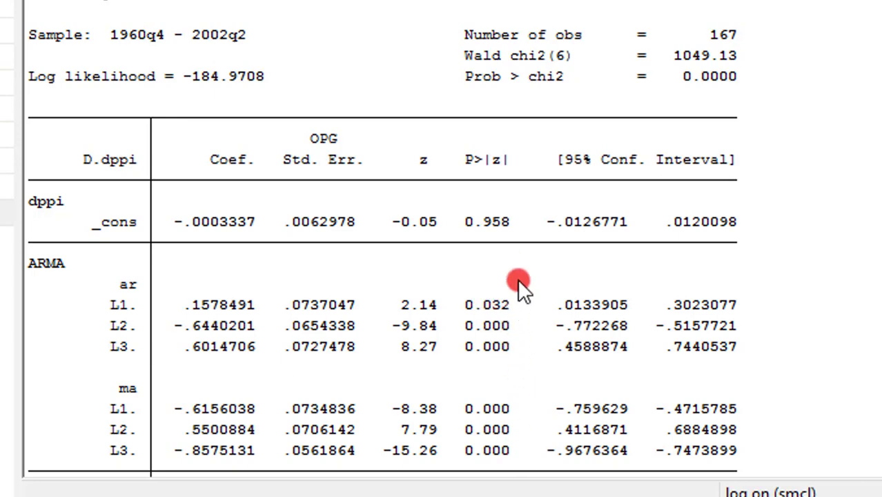
Step: Bring the arima(3,1,3) regression table into view and read its P>|z| column, all lags significant
scroll("down", 3)
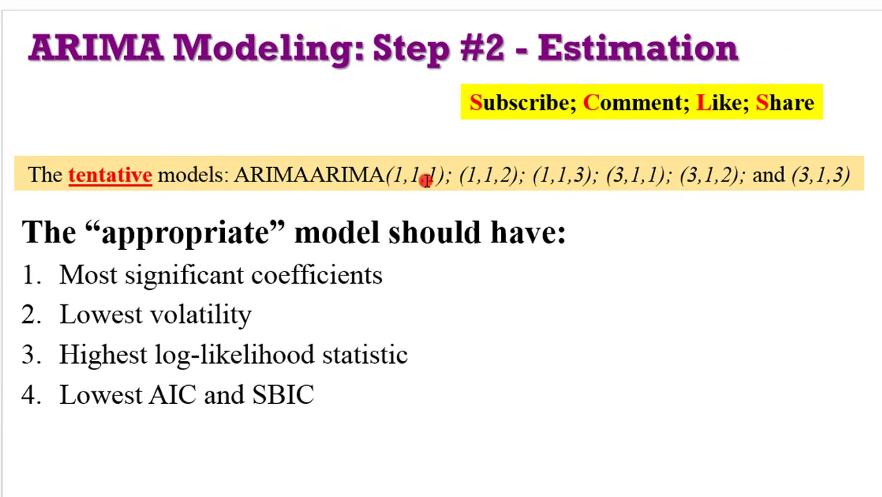
mouse_move(463, 185)
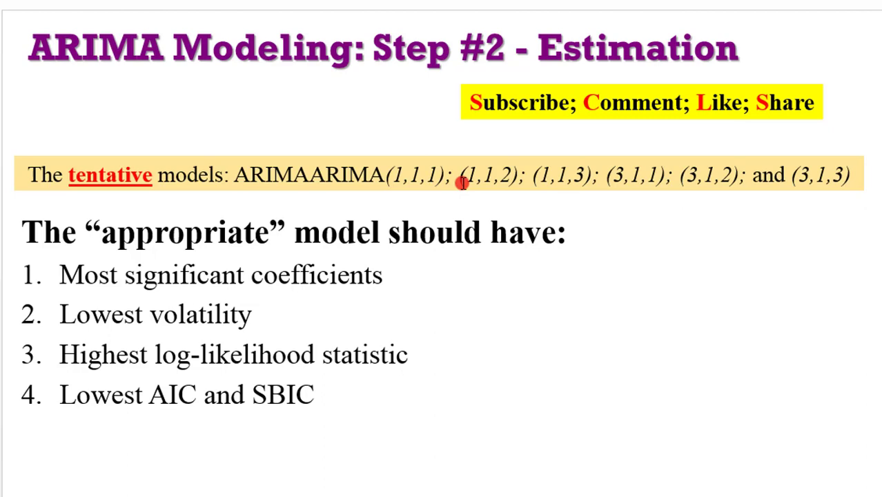
mouse_move(369, 290)
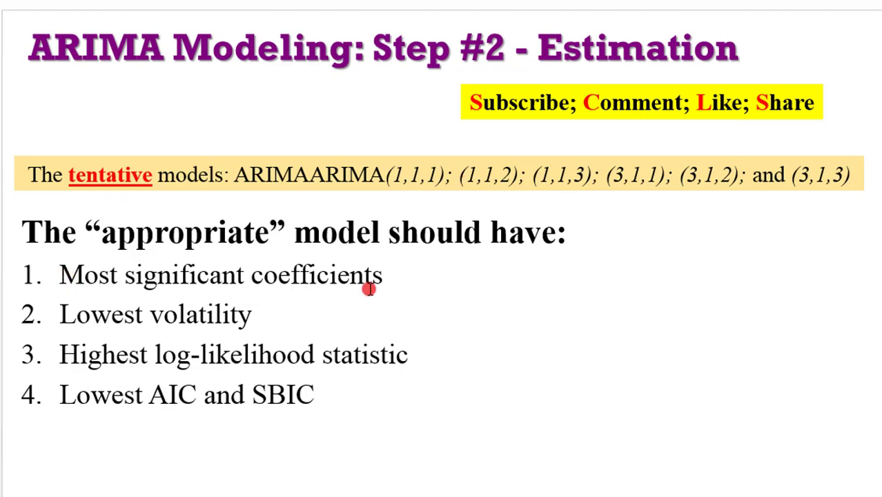
mouse_move(403, 356)
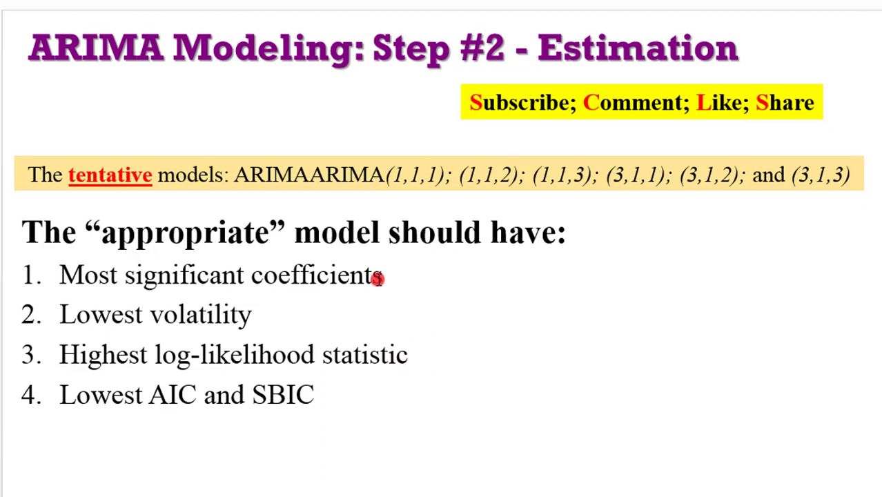
mouse_move(284, 312)
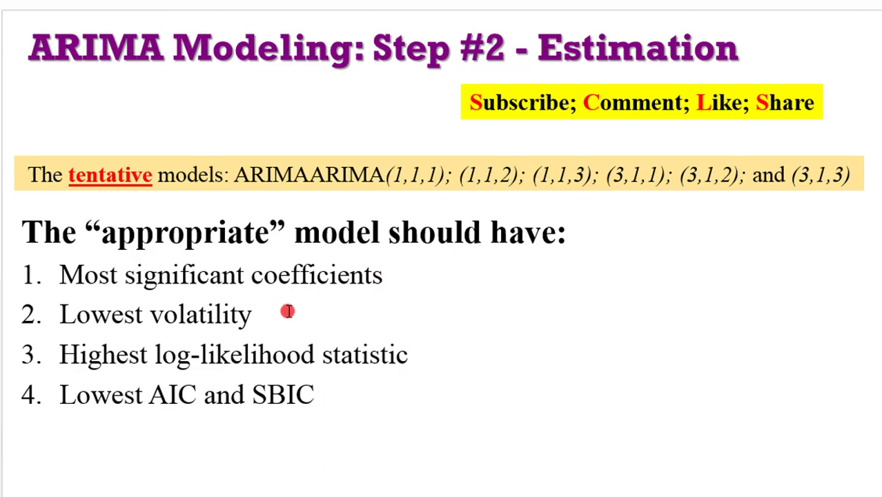
mouse_move(412, 353)
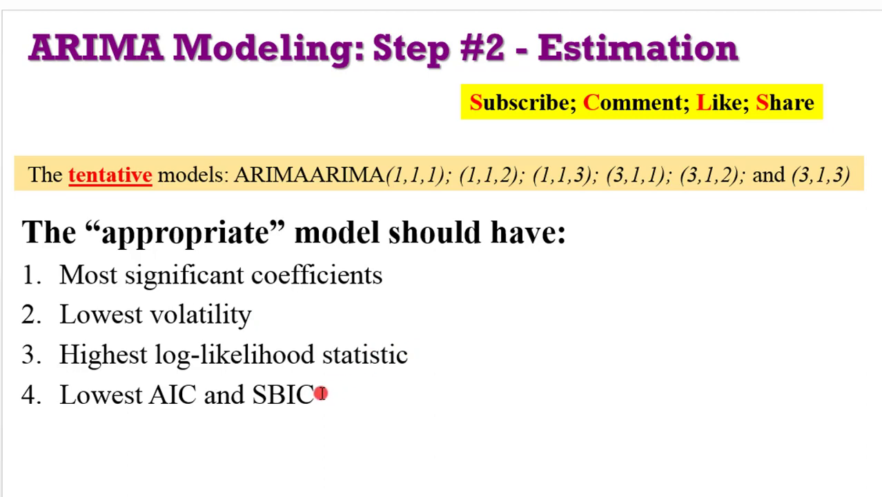
mouse_move(442, 377)
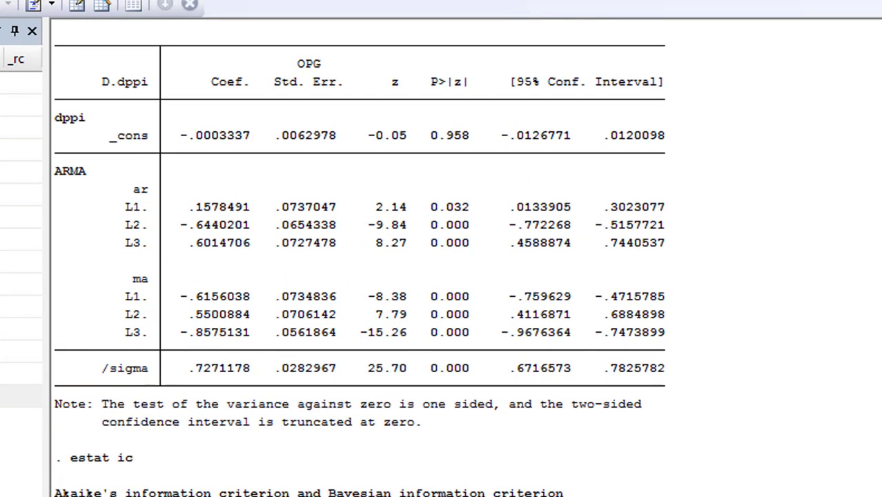
Step: Return to Stata and view the arima(3,1,3) estat ic table giving AIC 385.9416 and BIC 410.8856
left_click(110, 365)
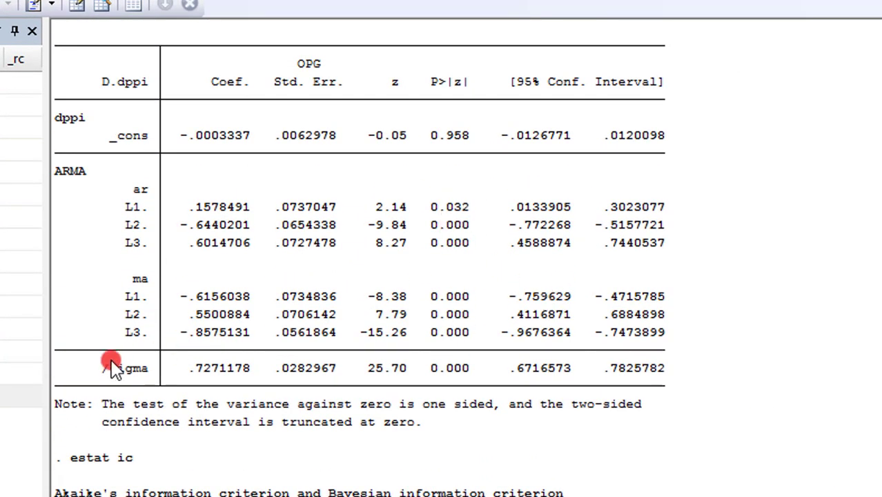
mouse_move(241, 373)
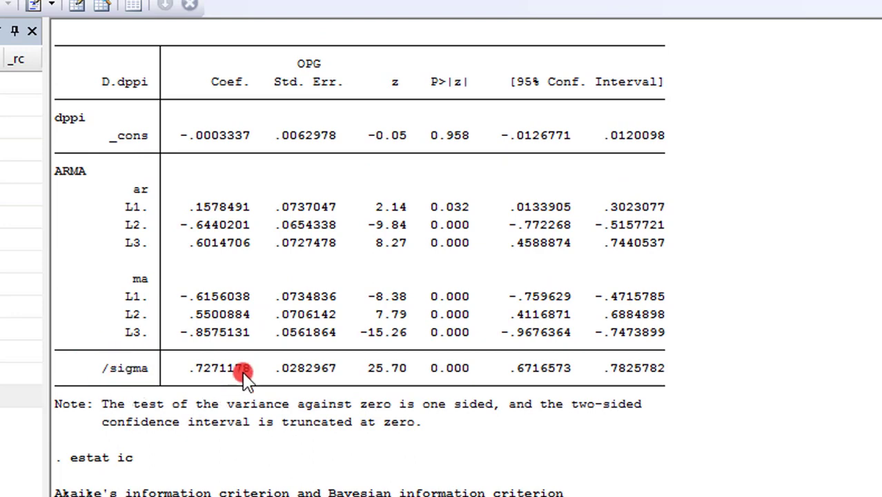
scroll("down", 3)
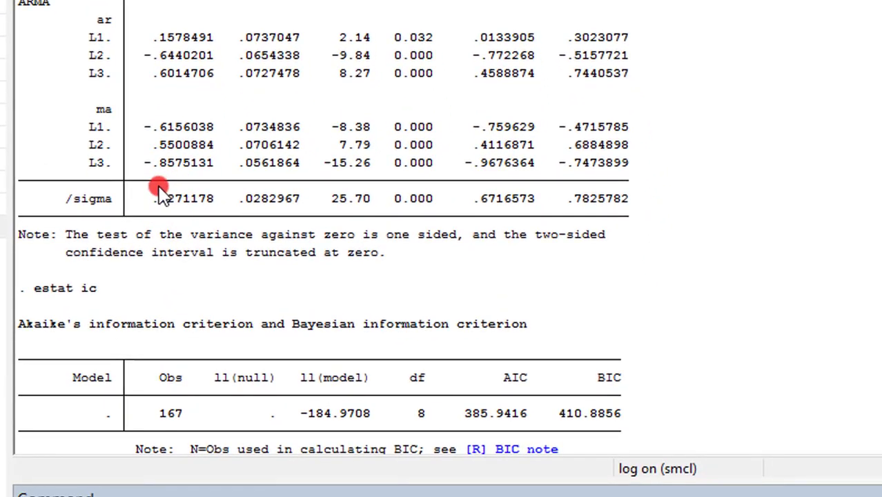
scroll("down", 3)
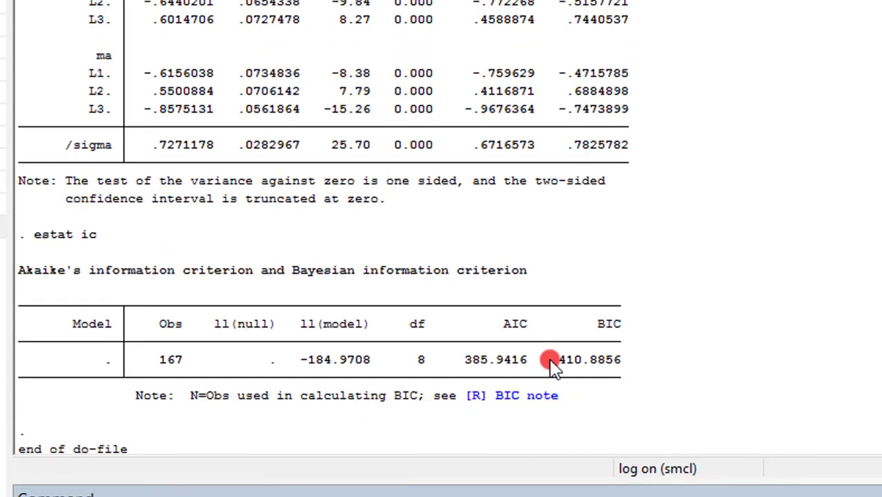